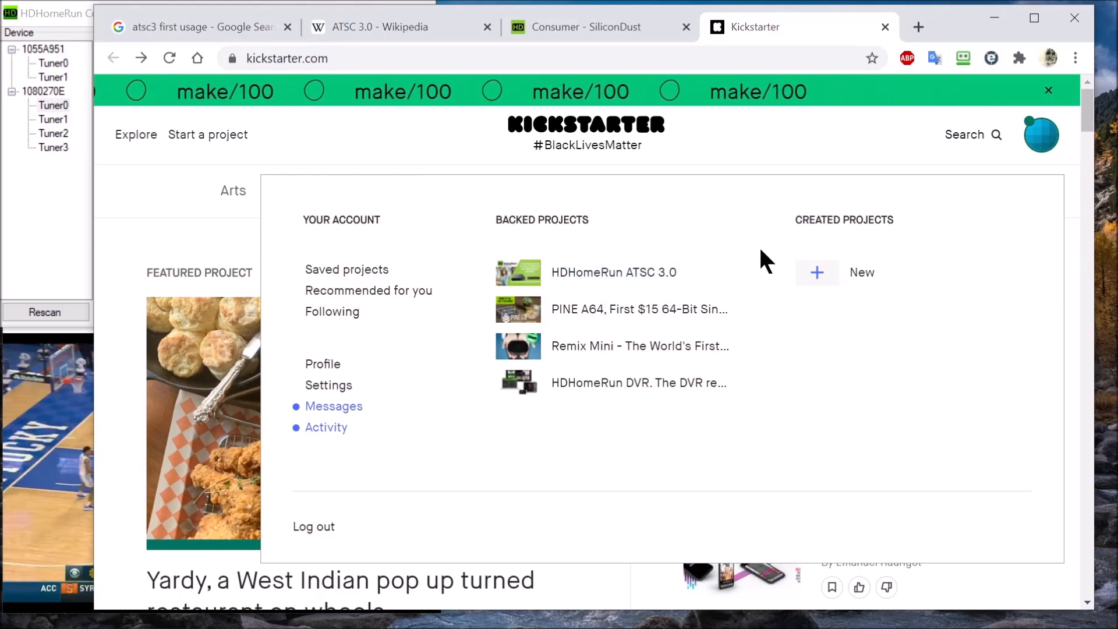
mouse_move(614, 273)
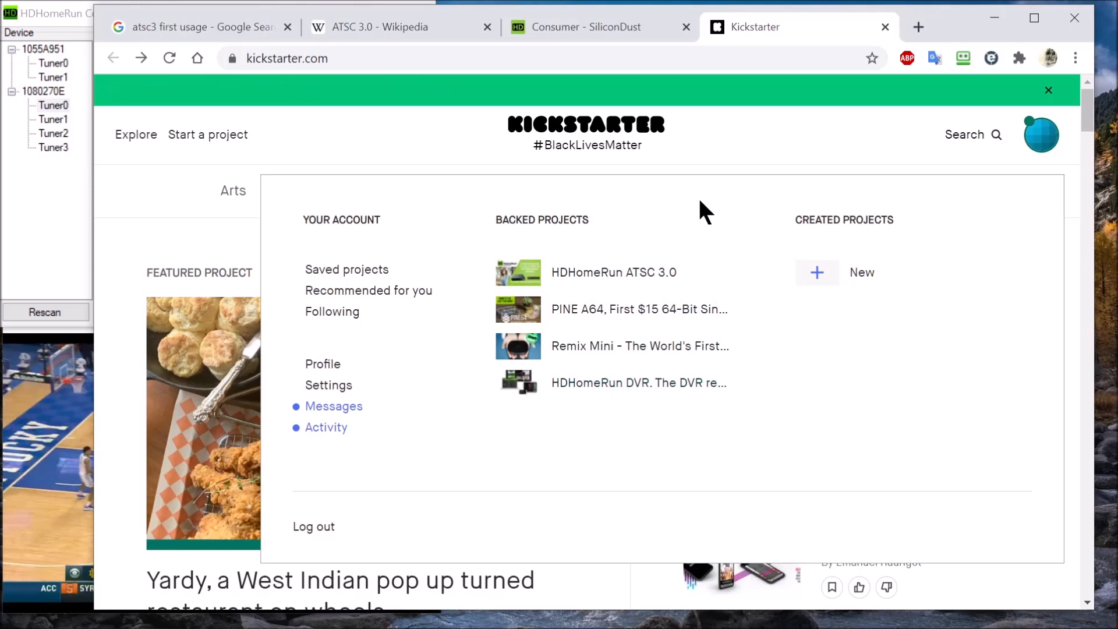
- View the HDHomeRun comparison chart listing the ATSC 3.0 model with four tuners
left_click(584, 26)
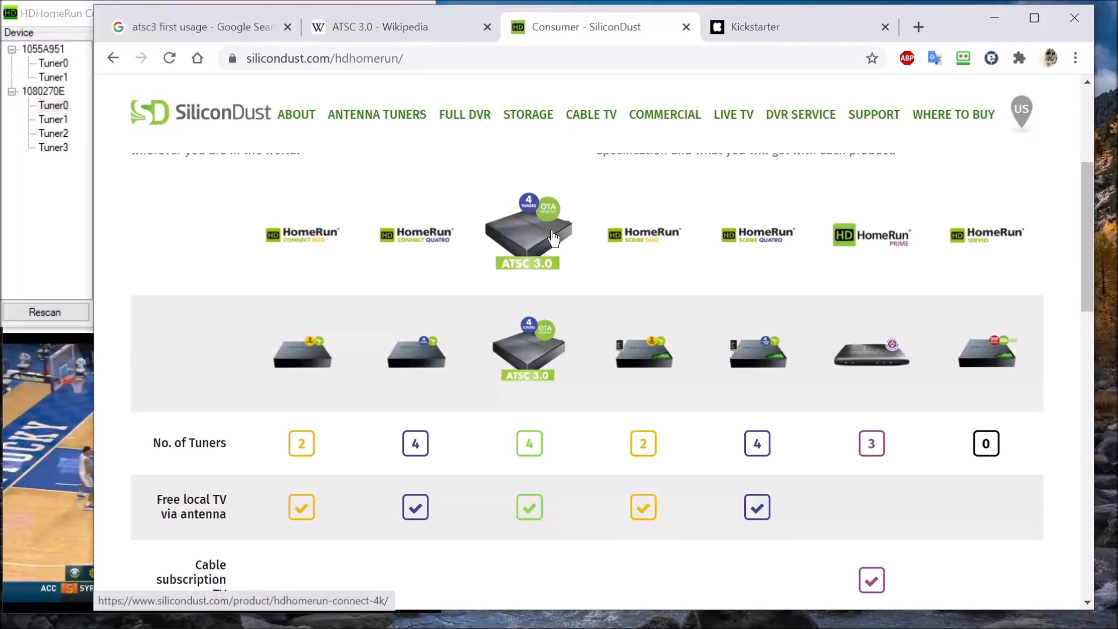
mouse_move(532, 325)
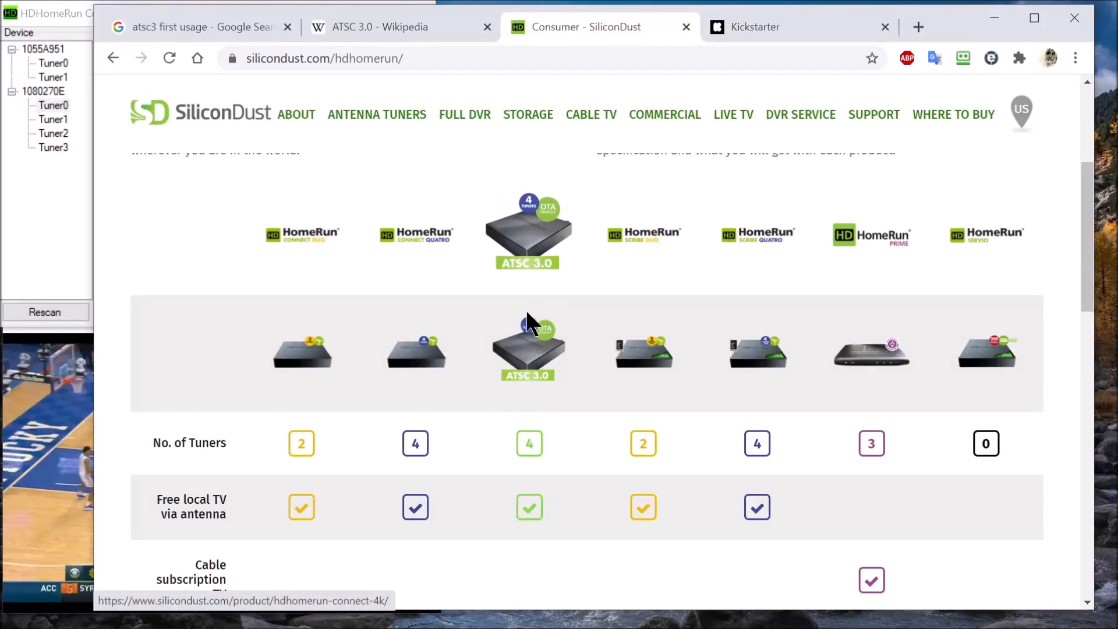
mouse_move(551, 207)
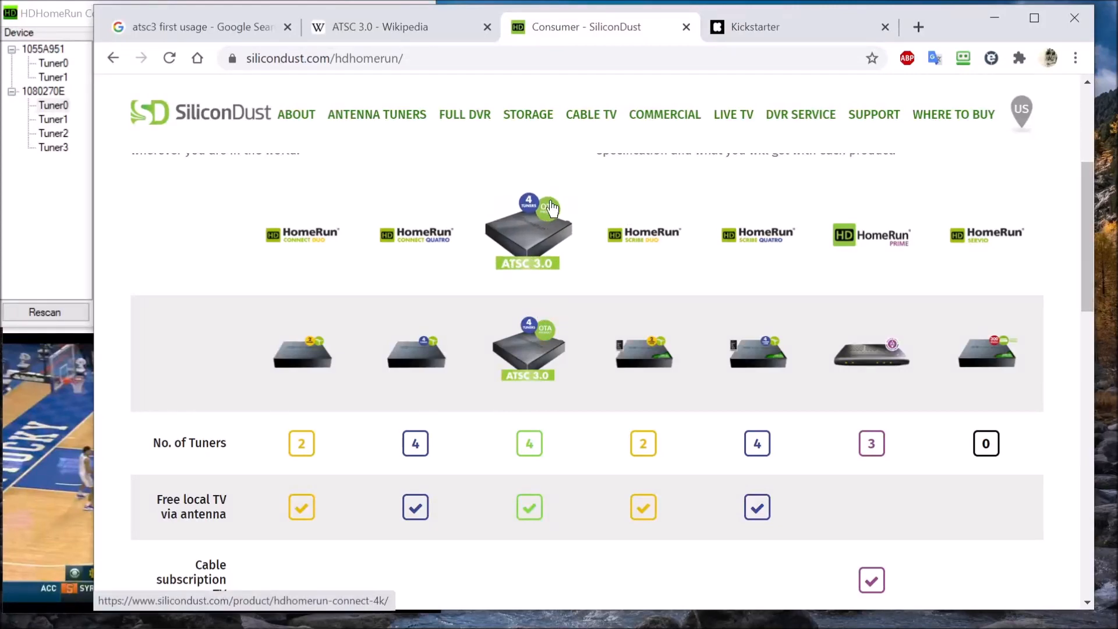
mouse_move(314, 246)
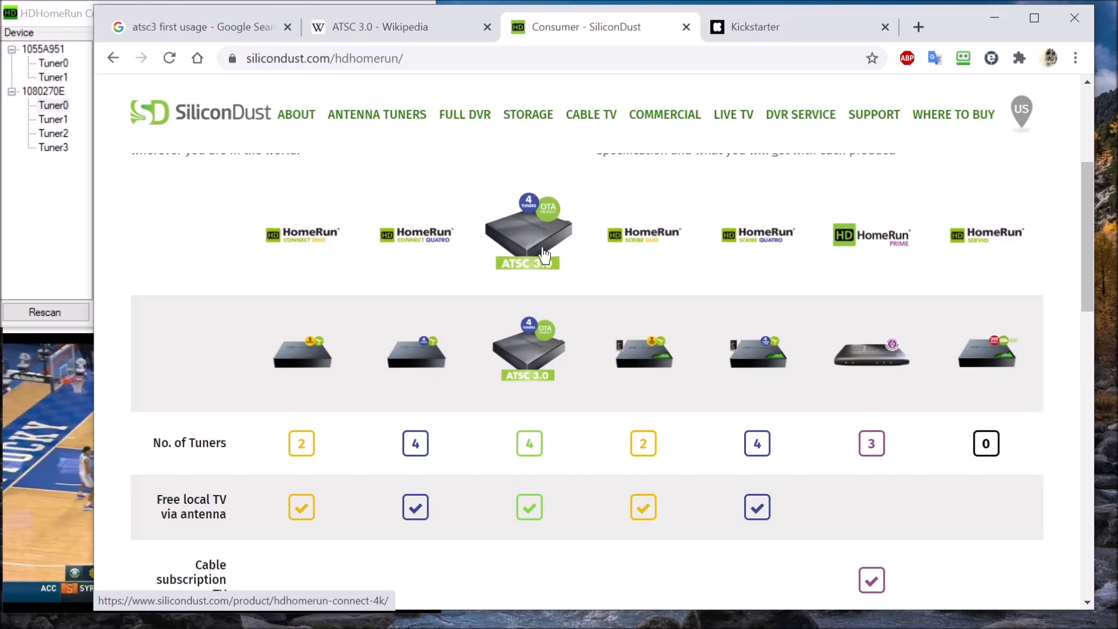
mouse_move(487, 252)
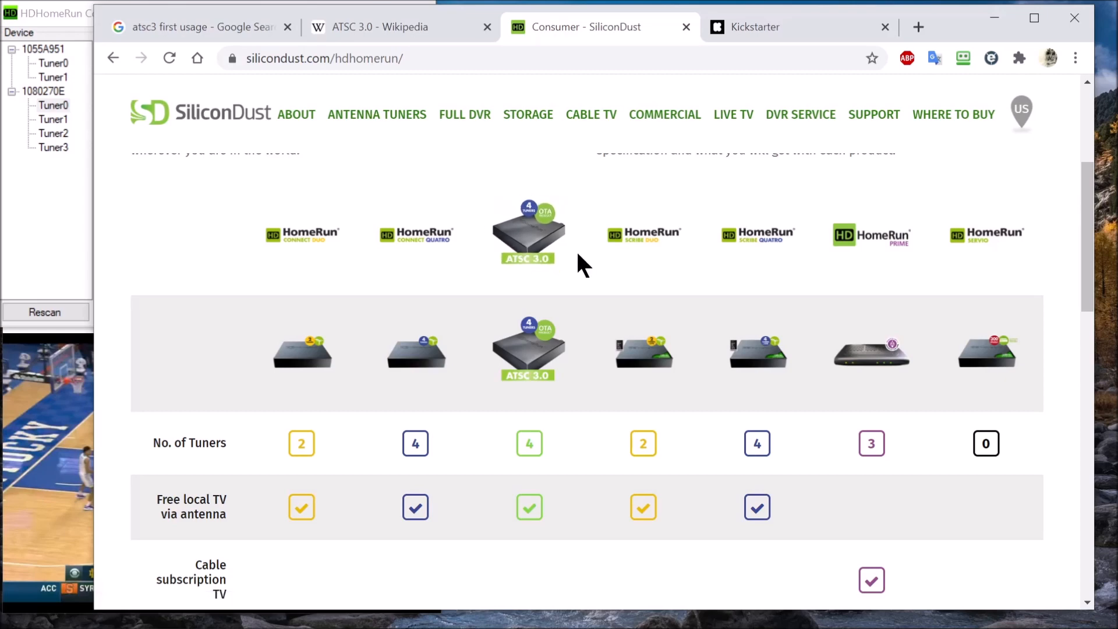
mouse_move(64, 28)
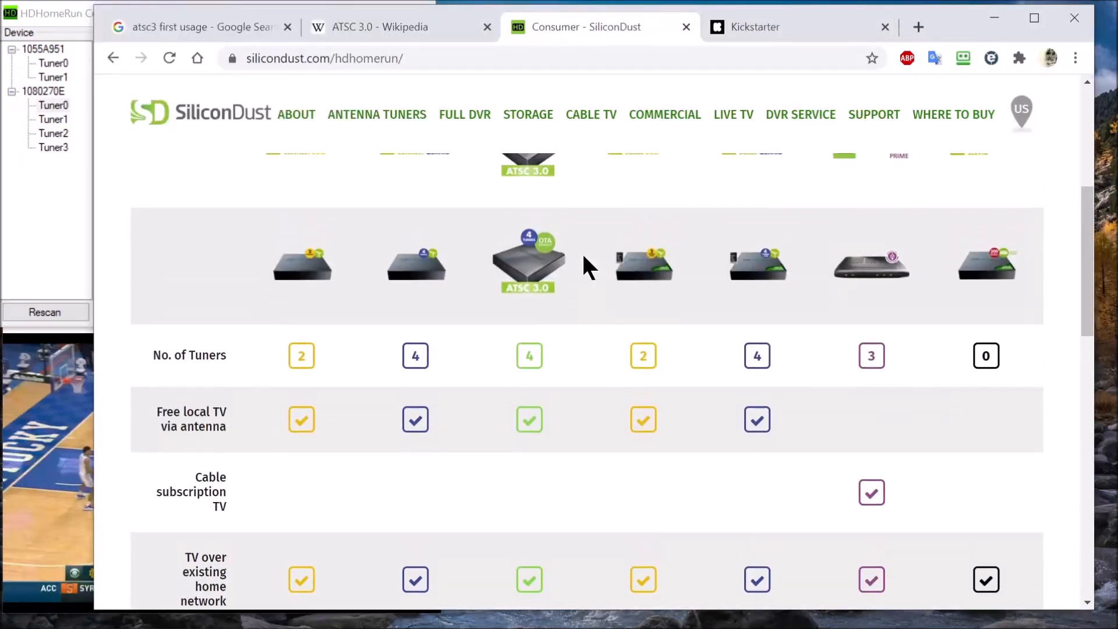
mouse_move(557, 378)
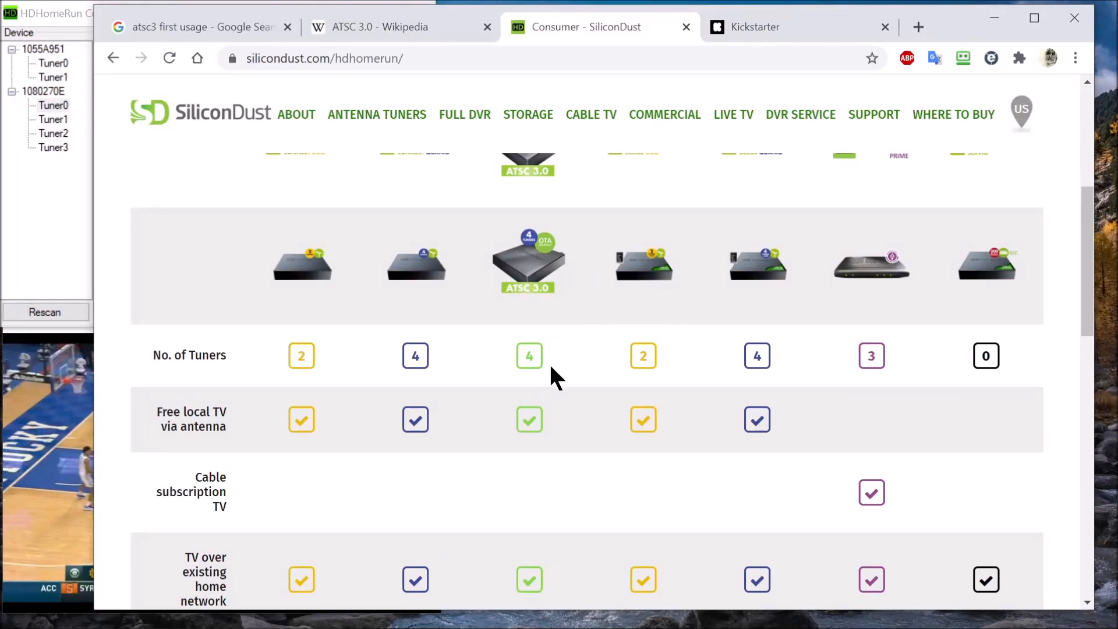
- Review the chart down to DVR preloaded and built-in storage, then return to the ATSC 3.0 Wikipedia article
scroll("down", 3)
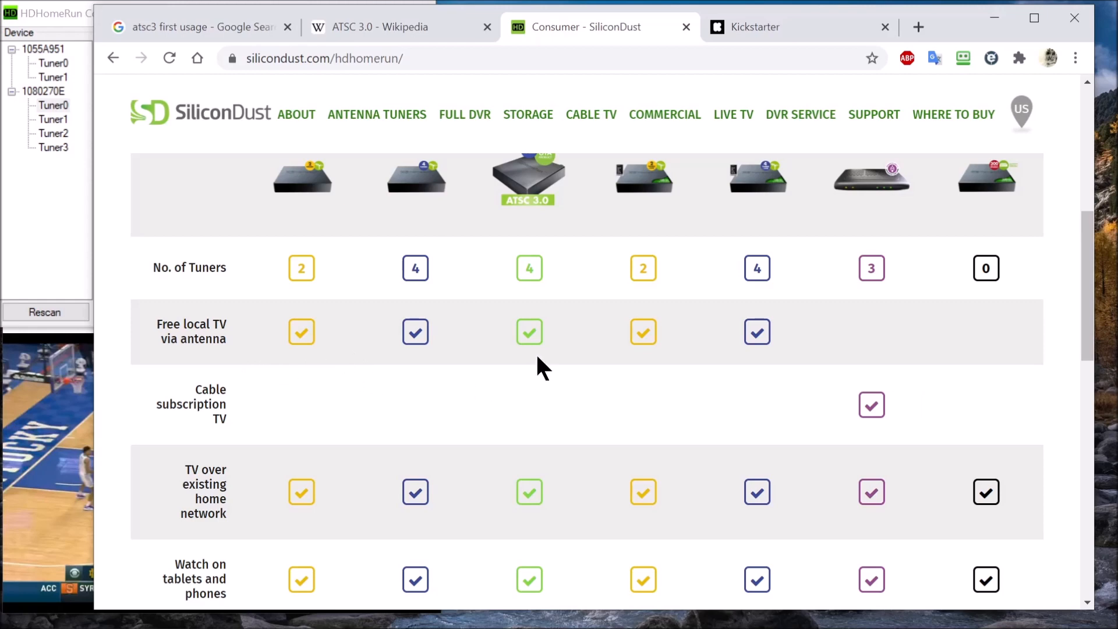
scroll("down", 3)
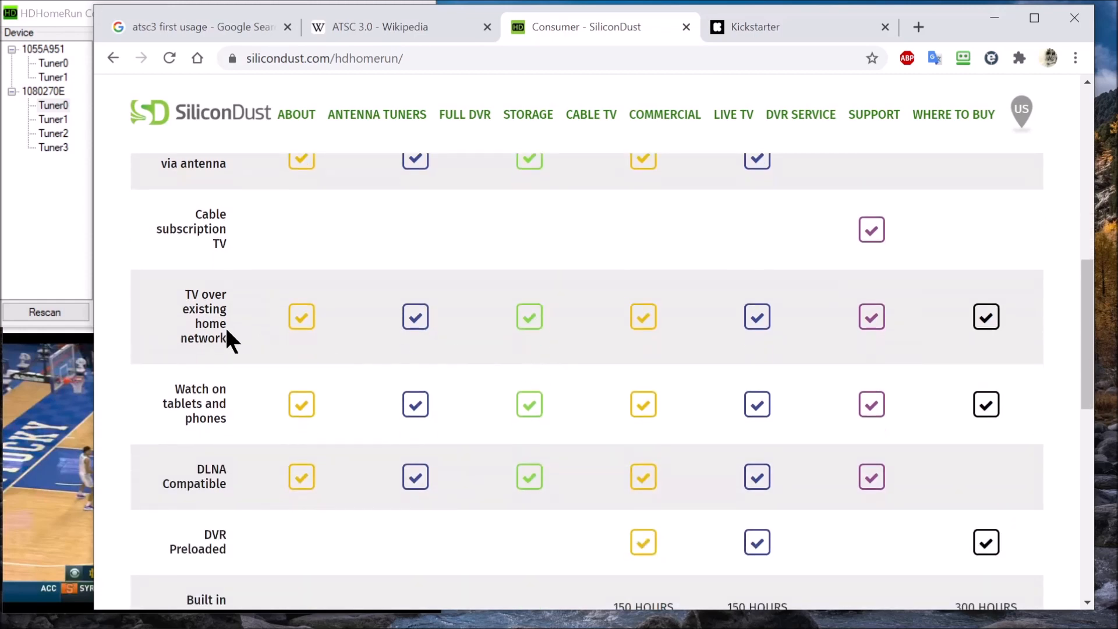
mouse_move(537, 360)
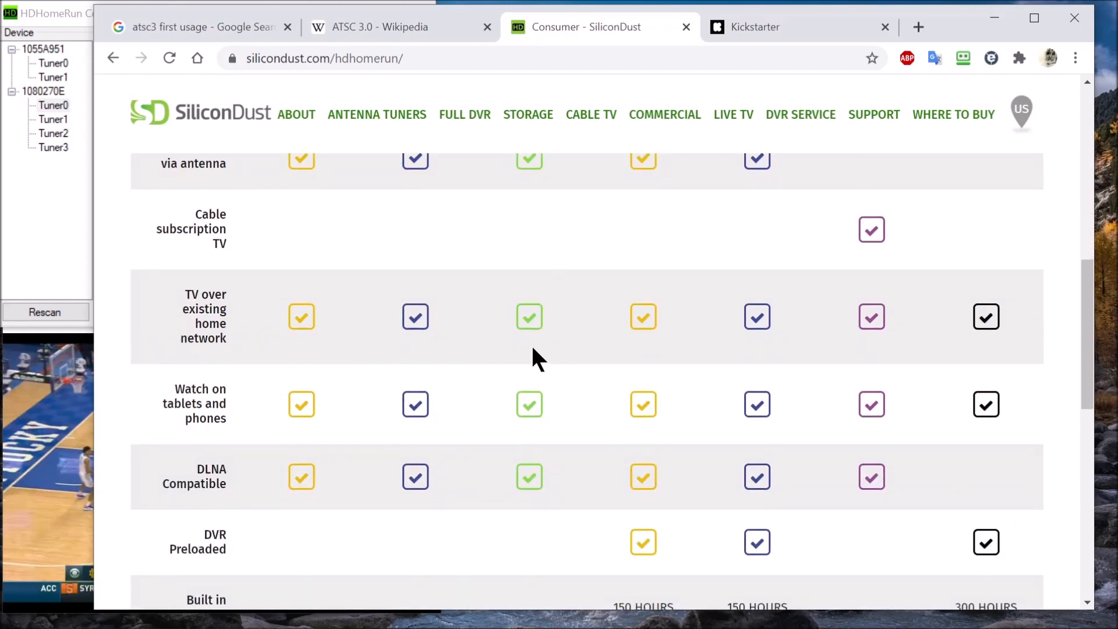
scroll("down", 3)
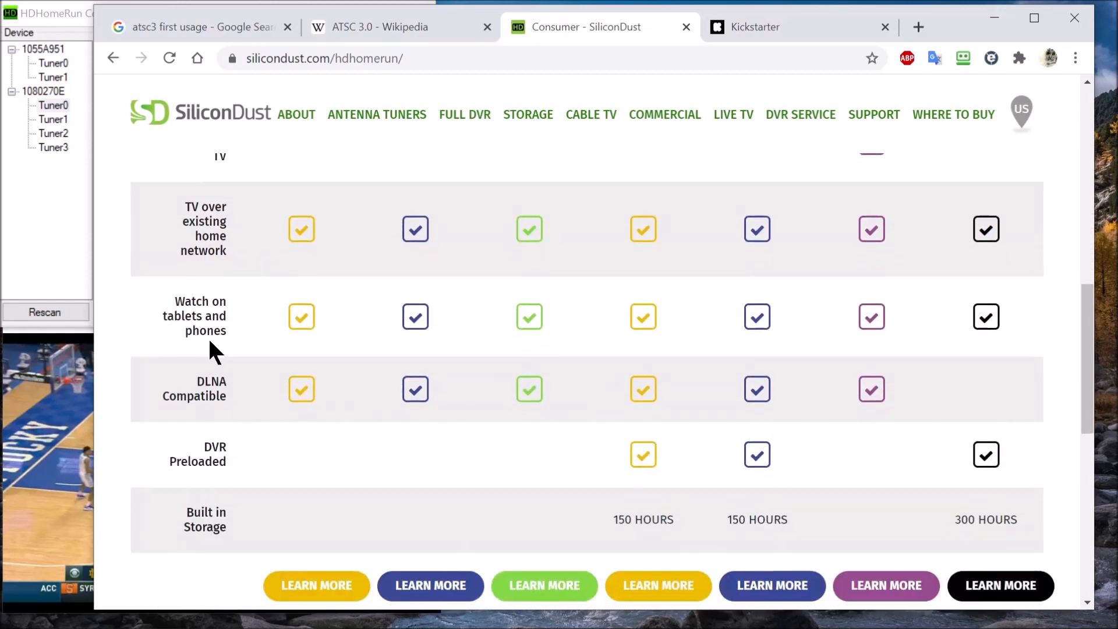
mouse_move(198, 419)
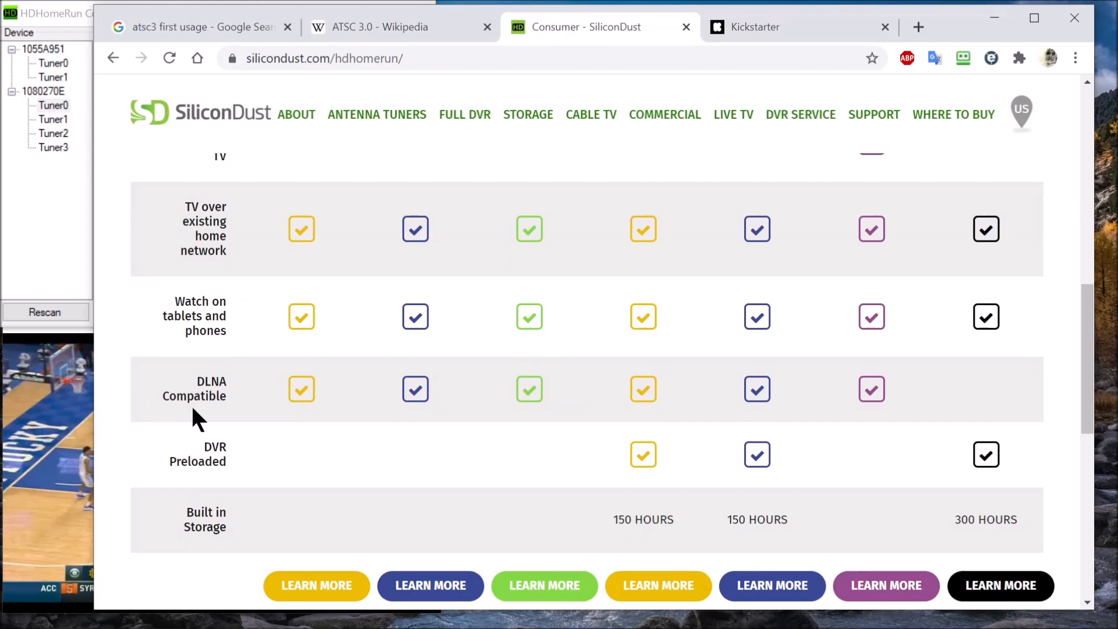
scroll("down", 3)
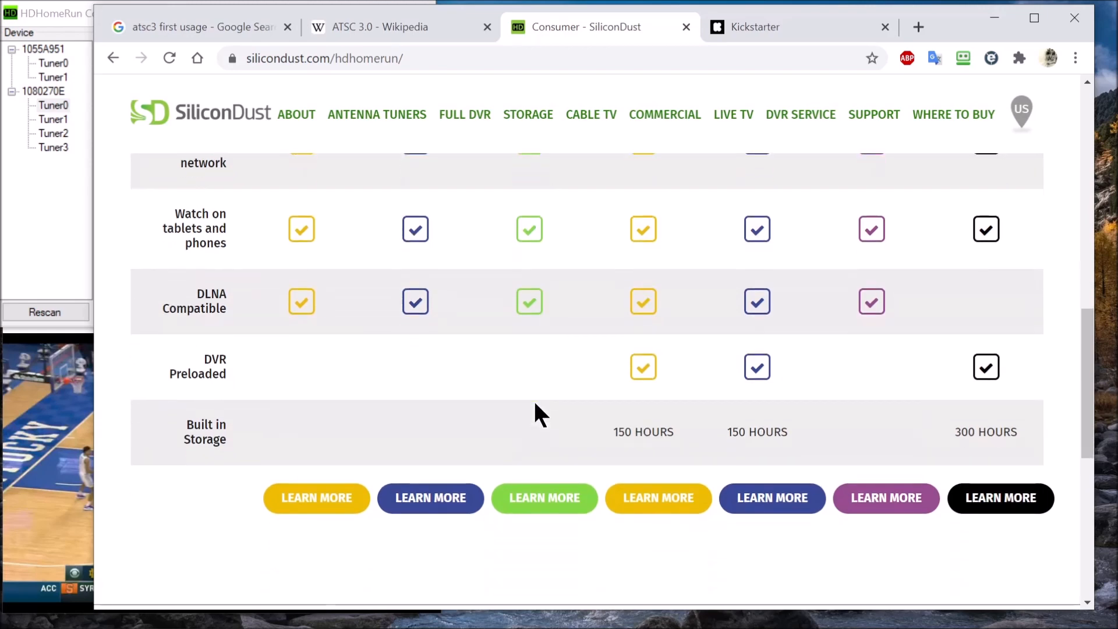
mouse_move(428, 443)
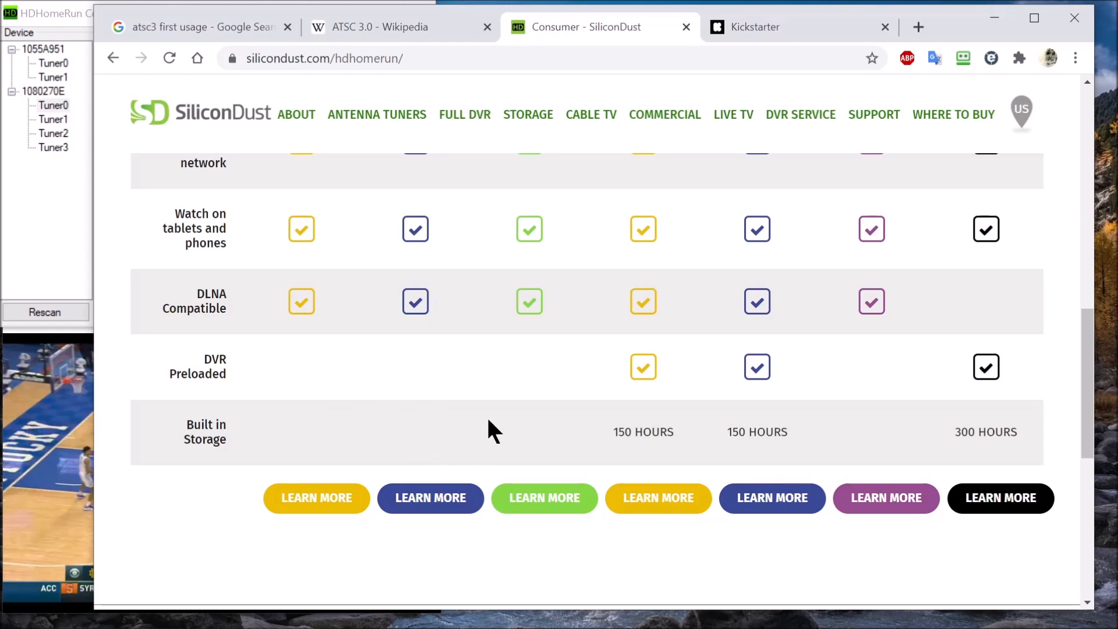
left_click(386, 26)
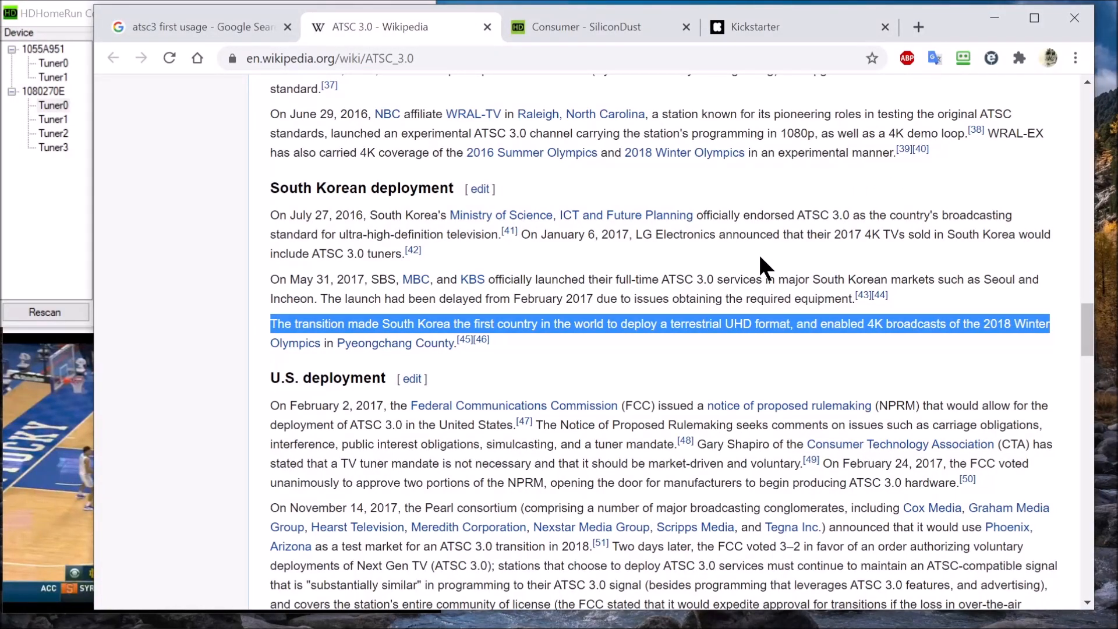
mouse_move(743, 323)
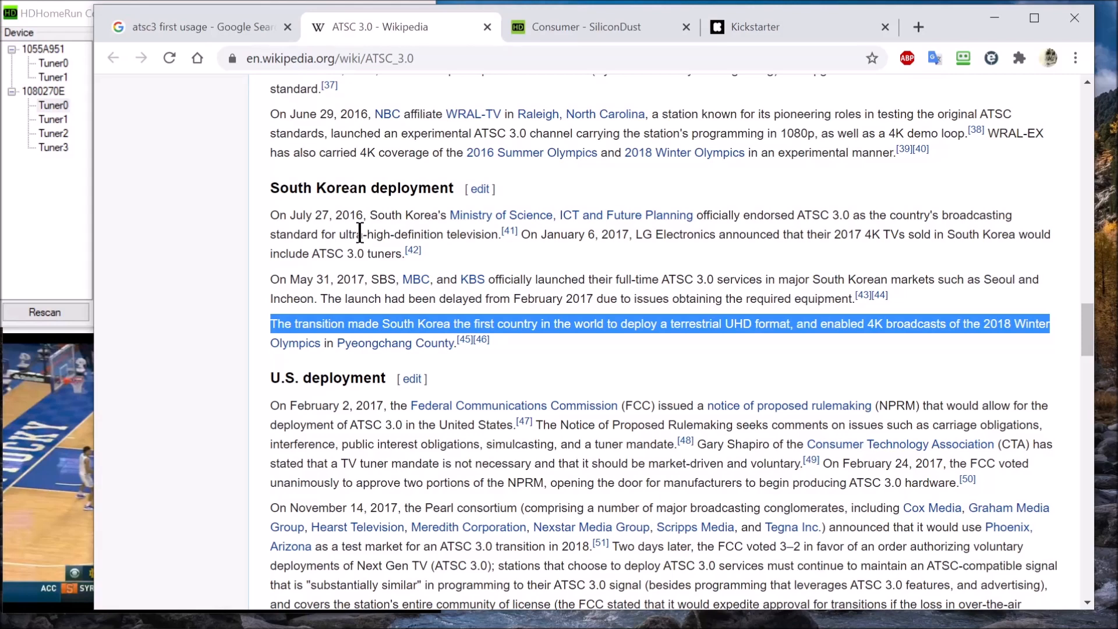
mouse_move(360, 231)
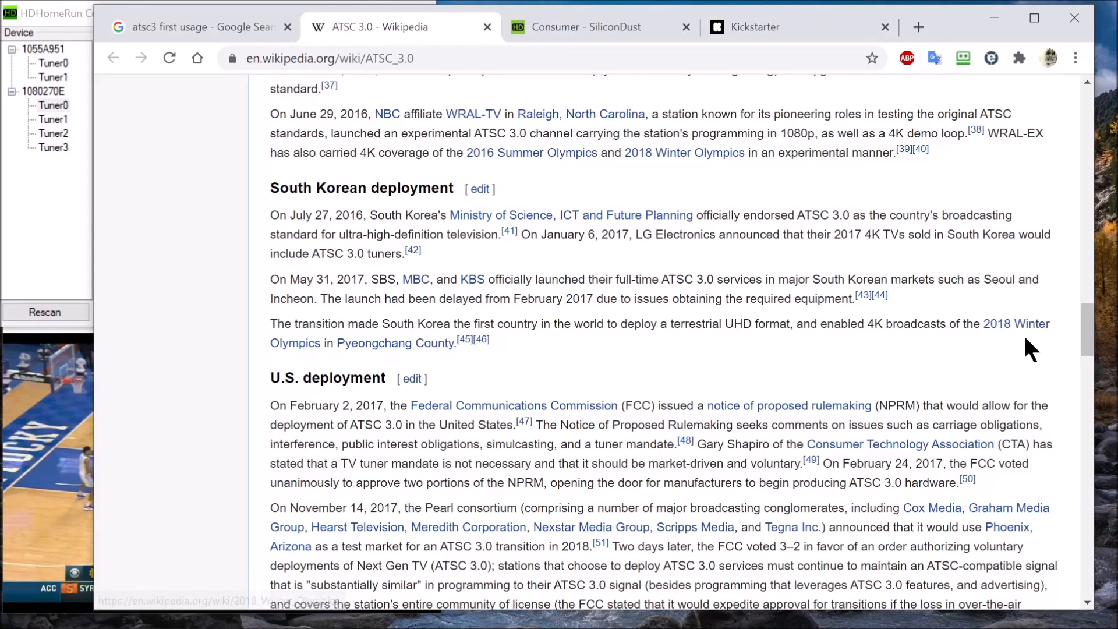
mouse_move(548, 364)
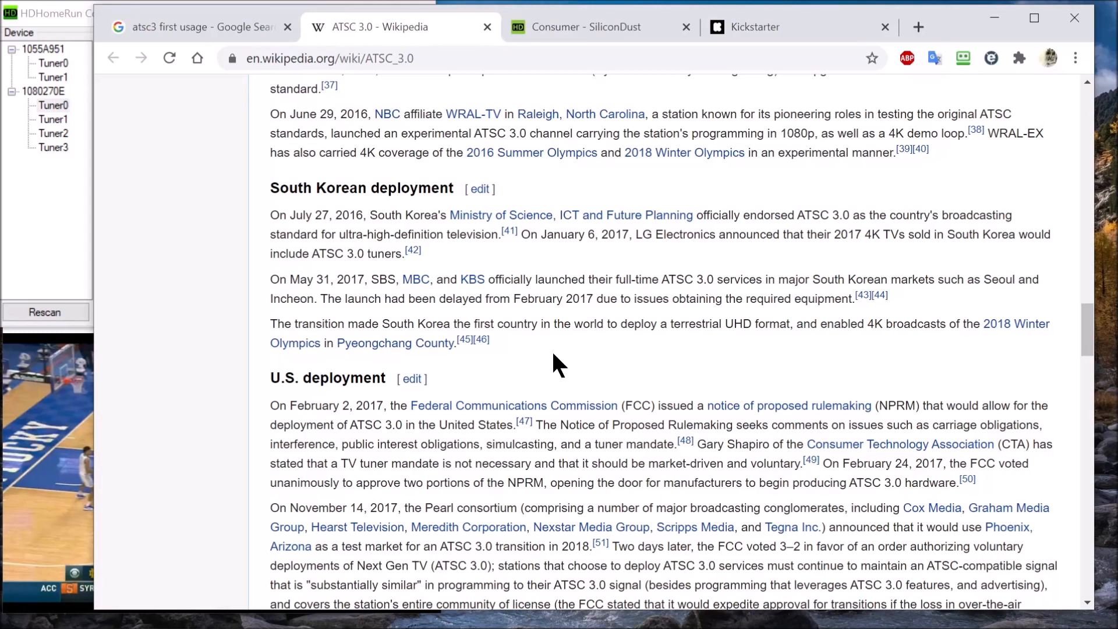
mouse_move(576, 341)
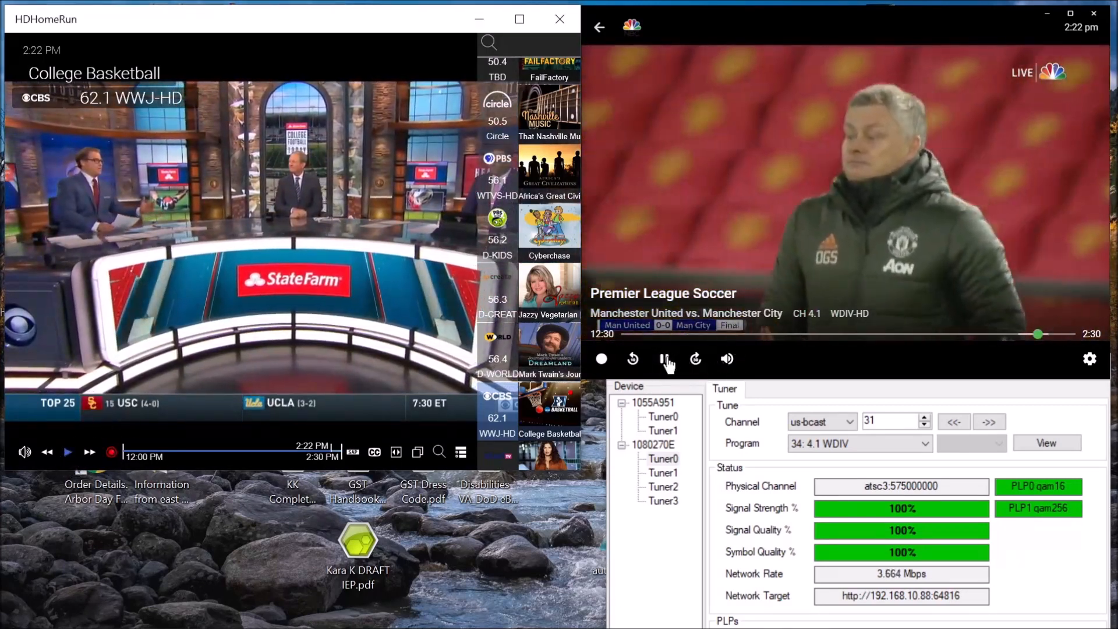
- Pause the NBC soccer stream and show Tuner0 status for ATSC 3.0 device 1080270E
left_click(664, 359)
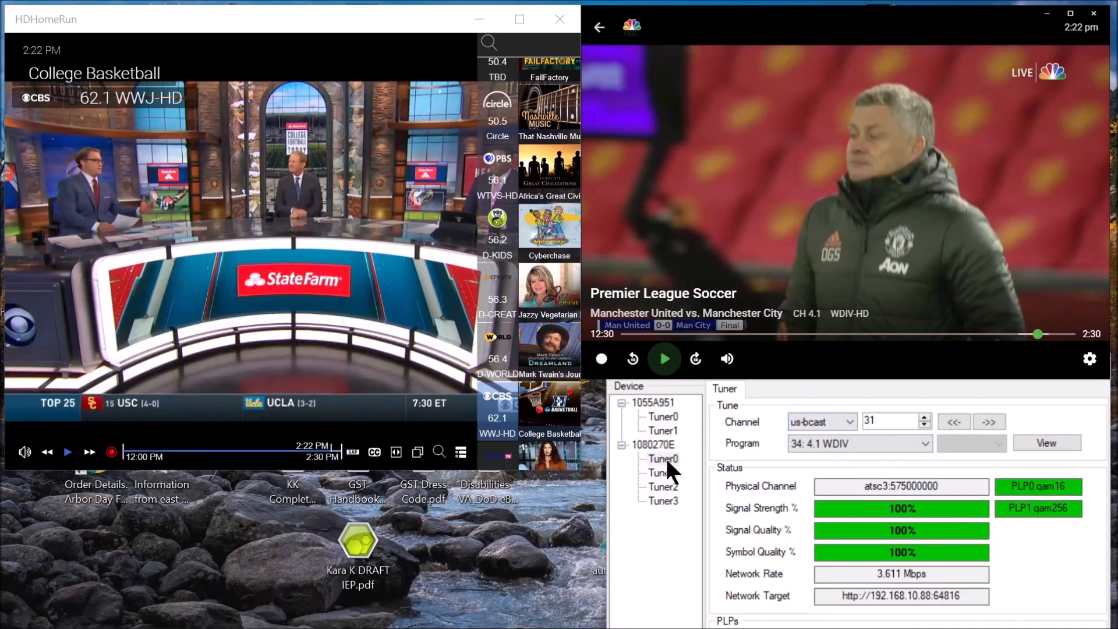
left_click(662, 458)
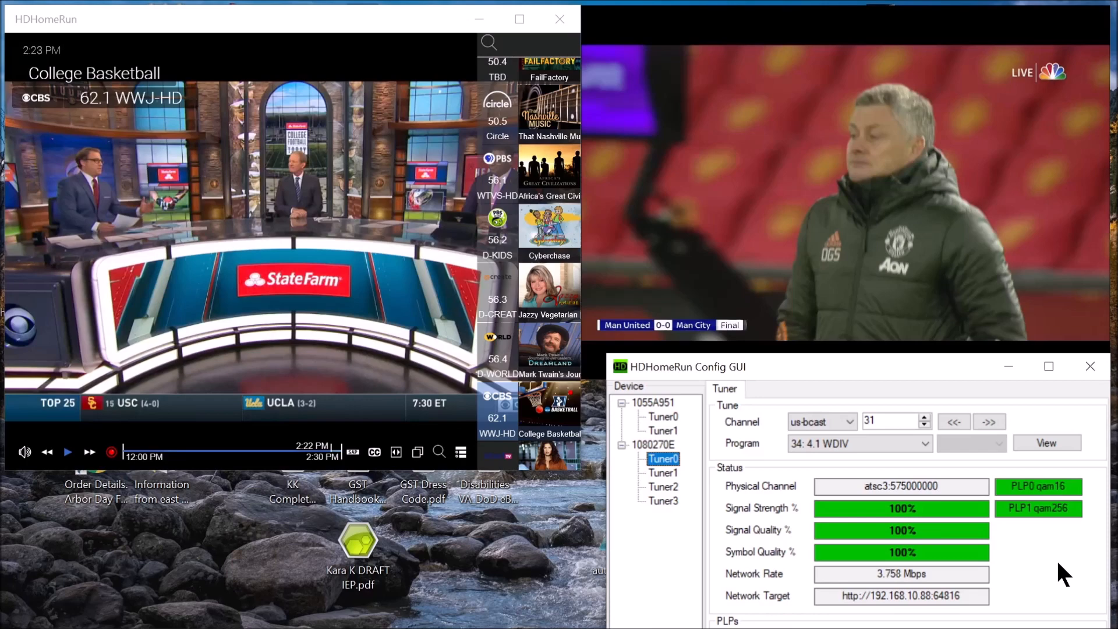
mouse_move(1025, 562)
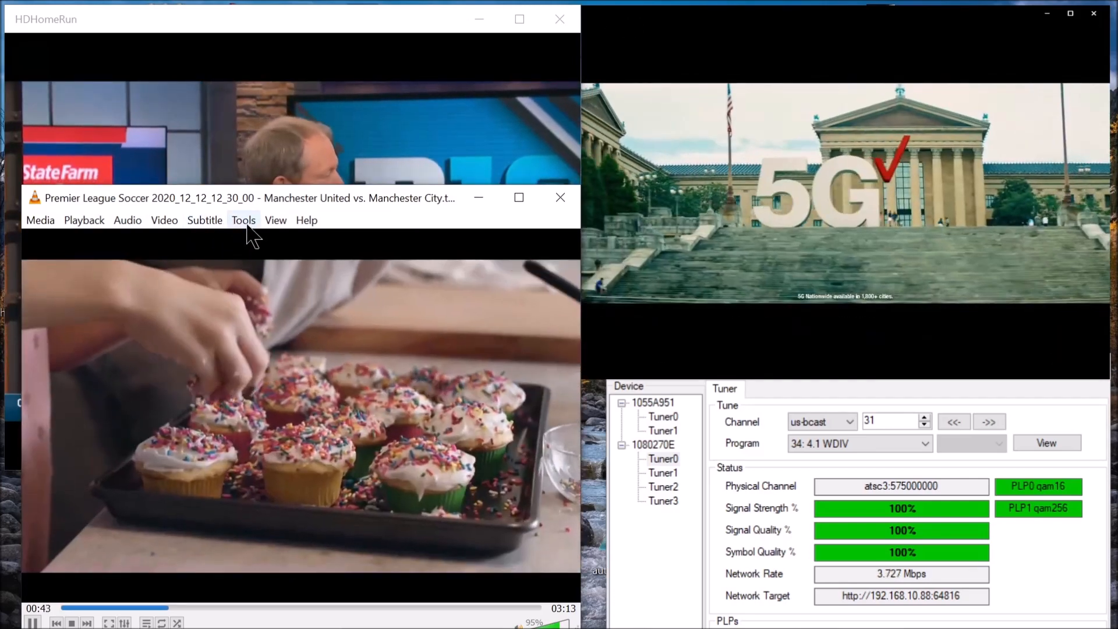
- Show Codec Information for the soccer recording, revealing 1920x1080 HEVC 10-bit video
left_click(244, 220)
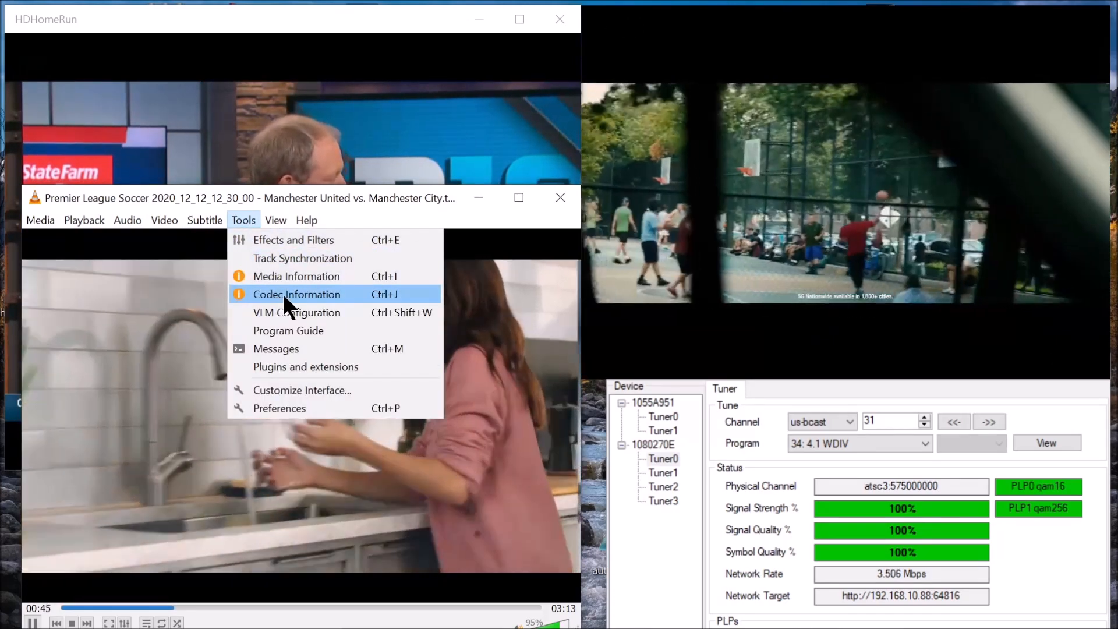
left_click(297, 294)
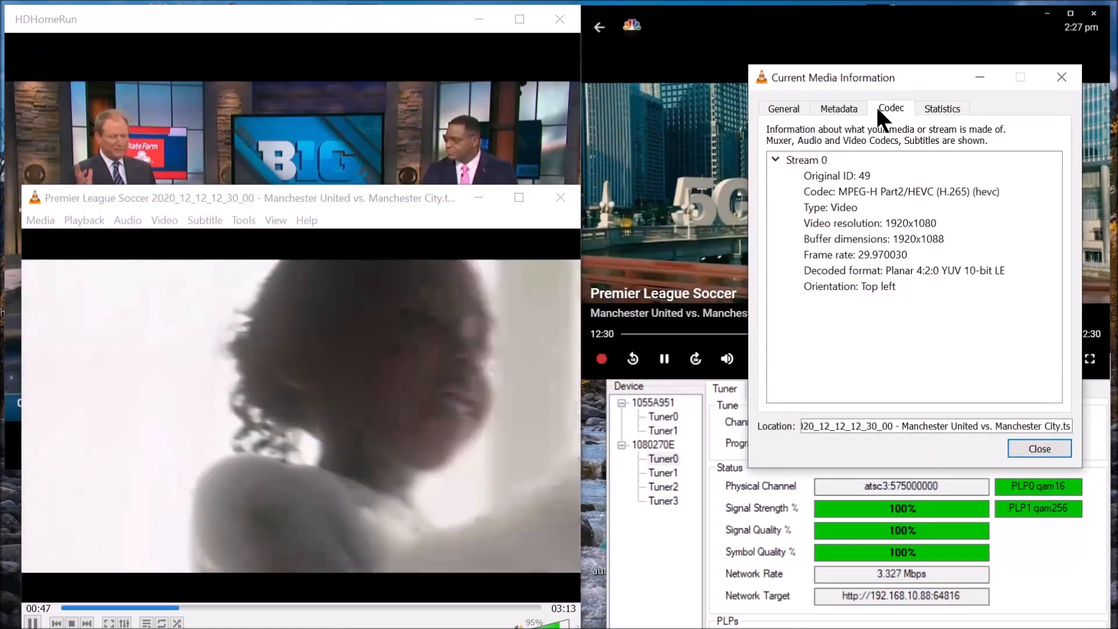